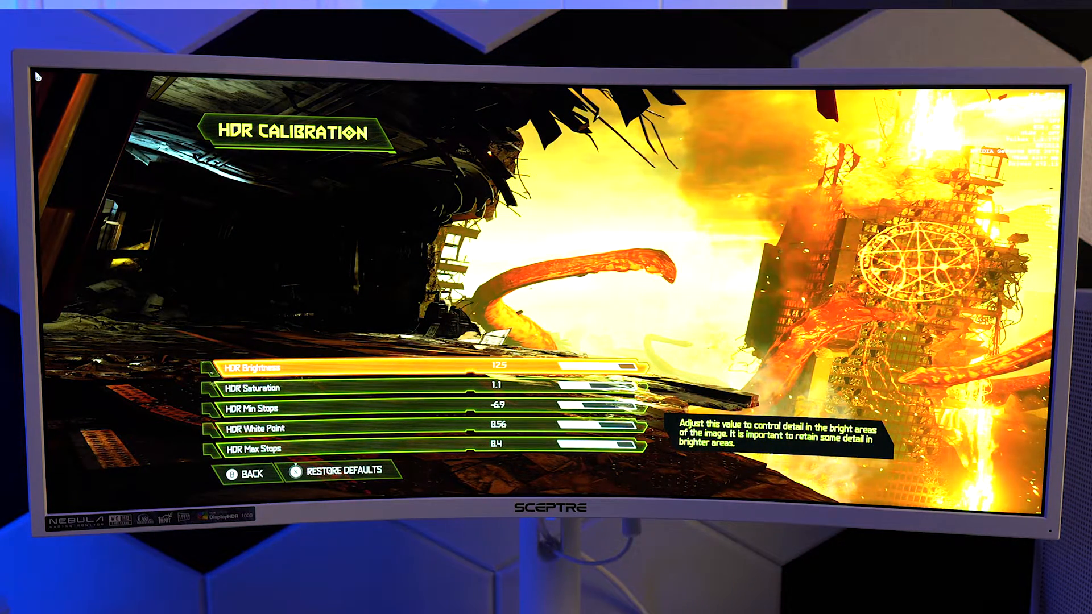
Step: Leave DOOM Eternal's HDR calibration menu and return to the Windows desktop
{"action": "key", "text": "Down"}
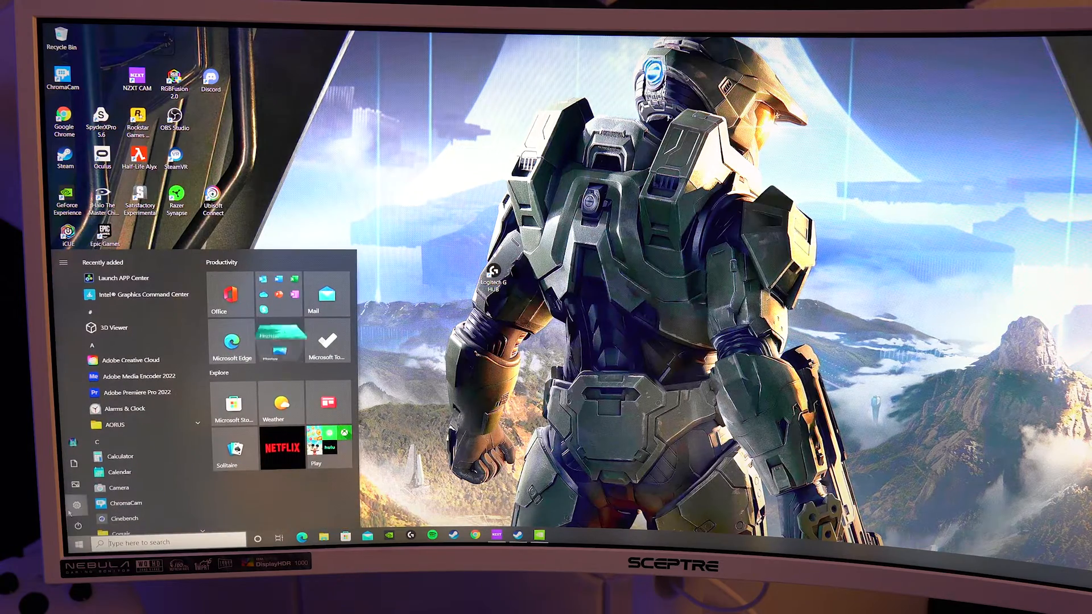
Step: Switch Use HDR to On on the System > Display settings page
{"action": "left_click", "coordinate": [75, 505]}
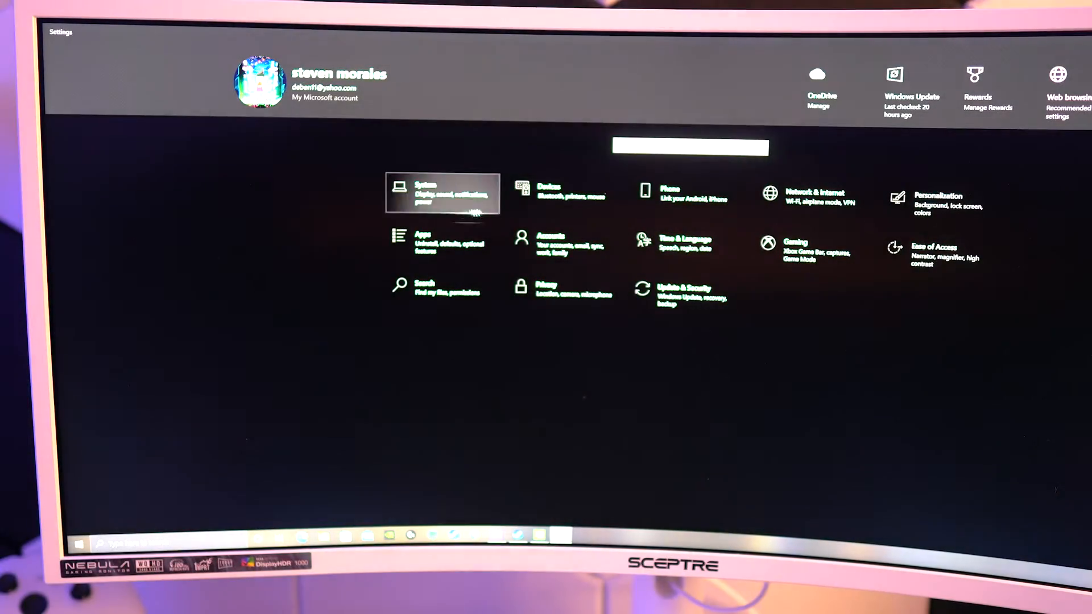
{"action": "left_click", "coordinate": [444, 193]}
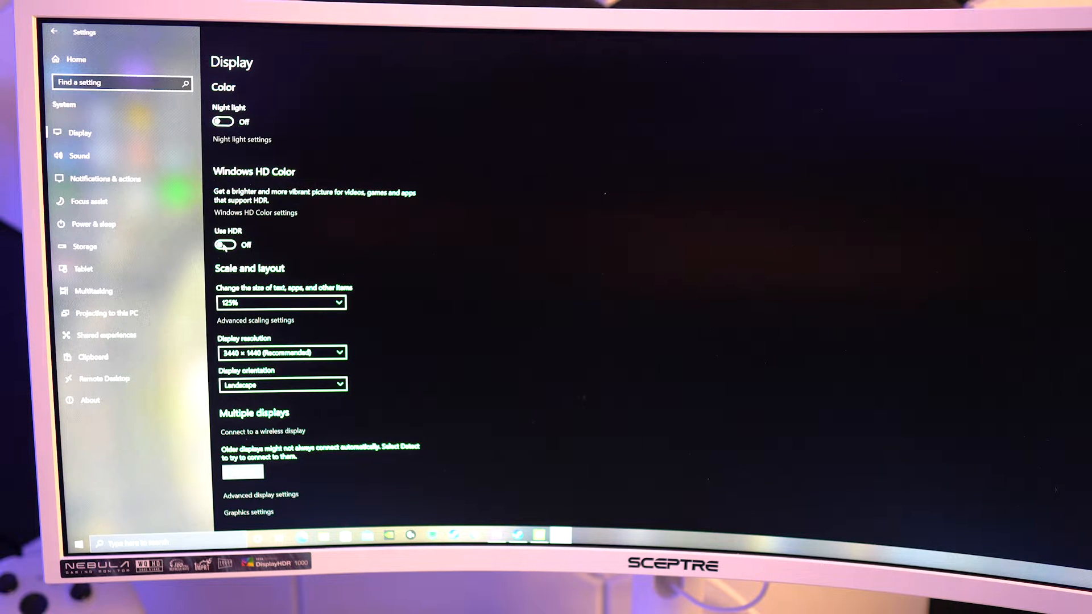
{"action": "left_click", "coordinate": [224, 245]}
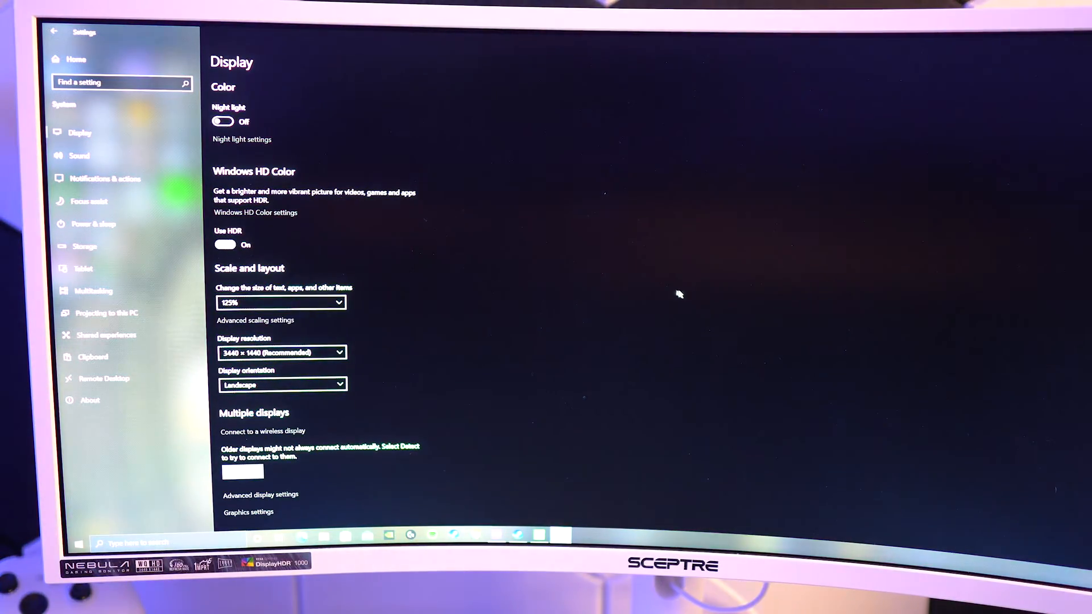